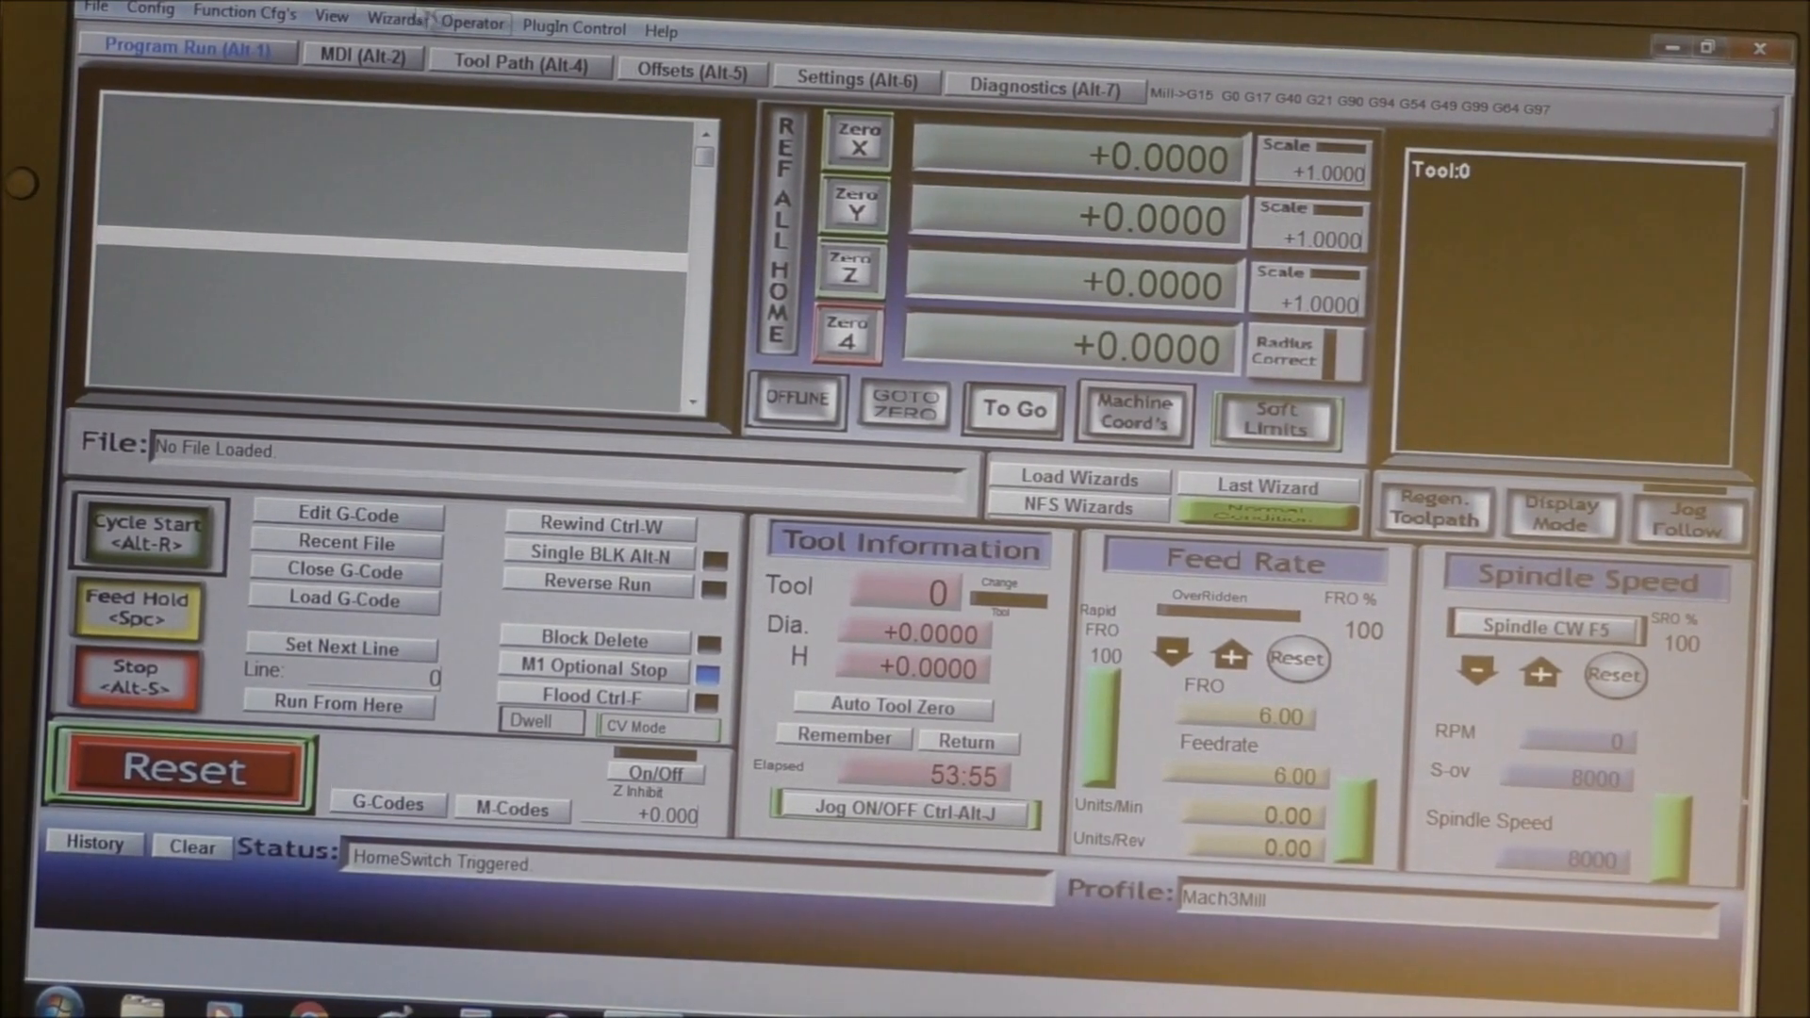
# Review the Homing/Limits soft limits (X 400, Y 600, Z −85) and accept them
pyautogui.click(149, 9)
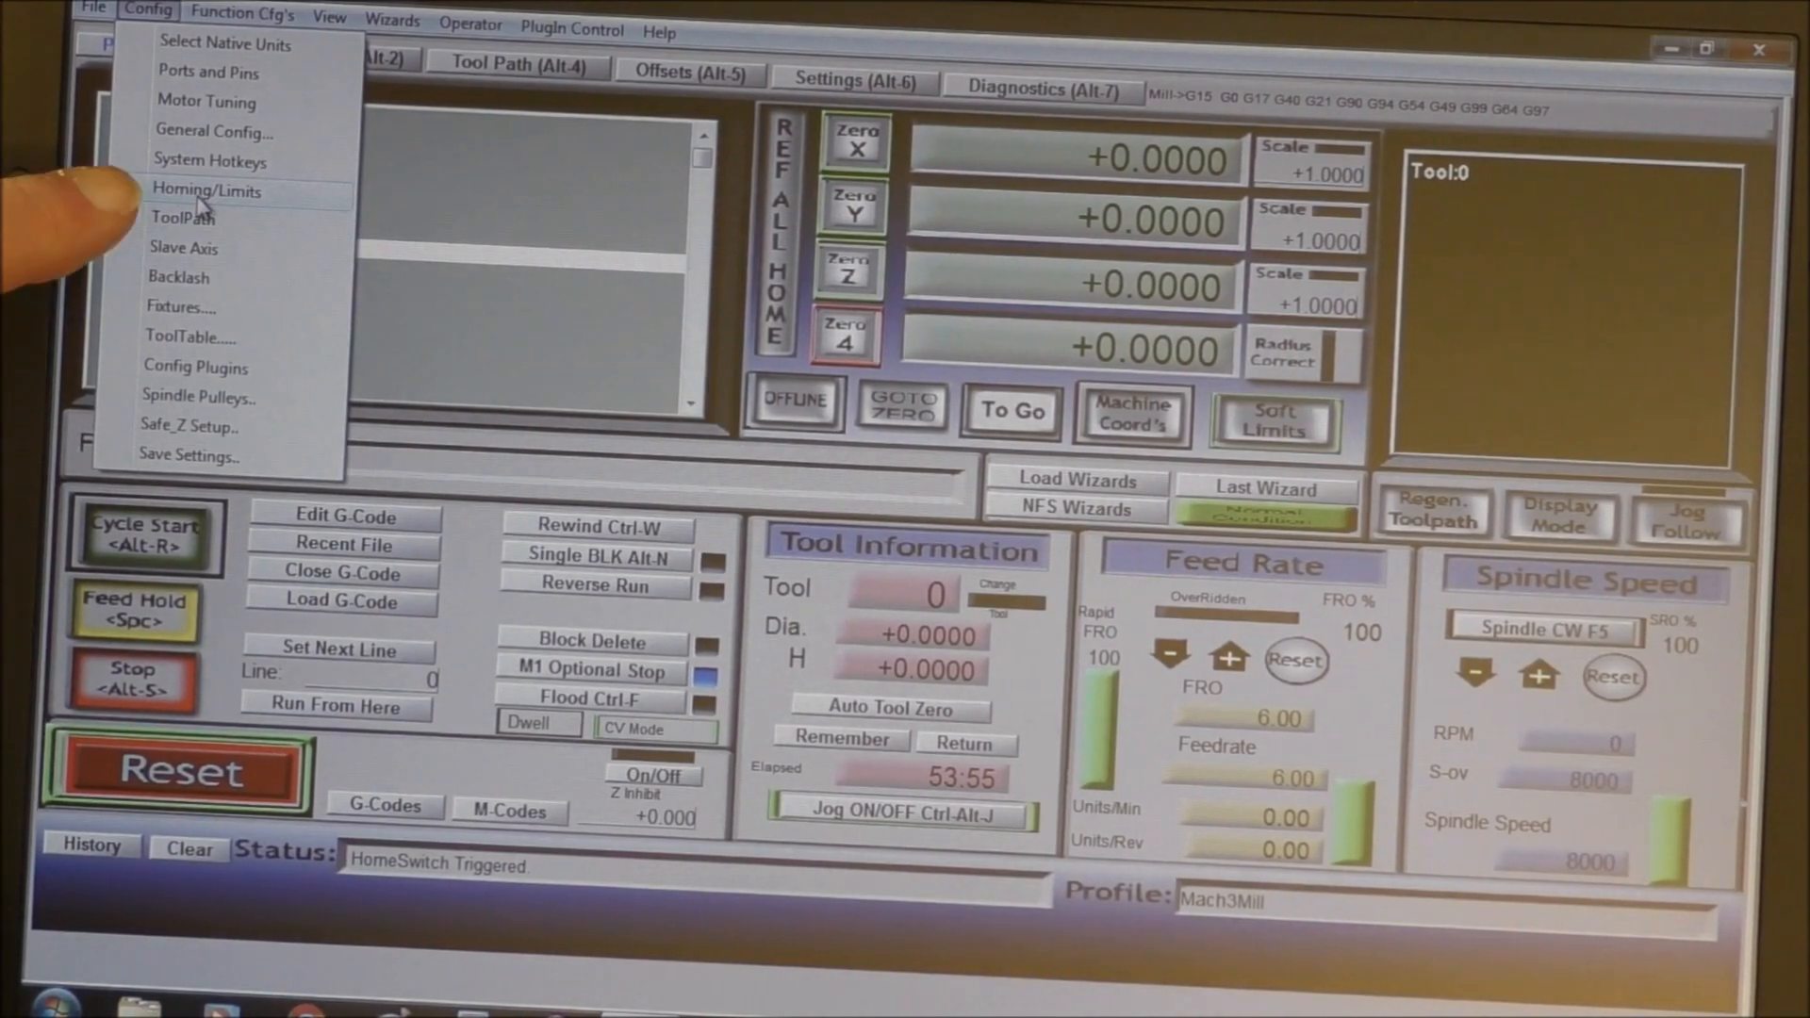
pyautogui.click(208, 191)
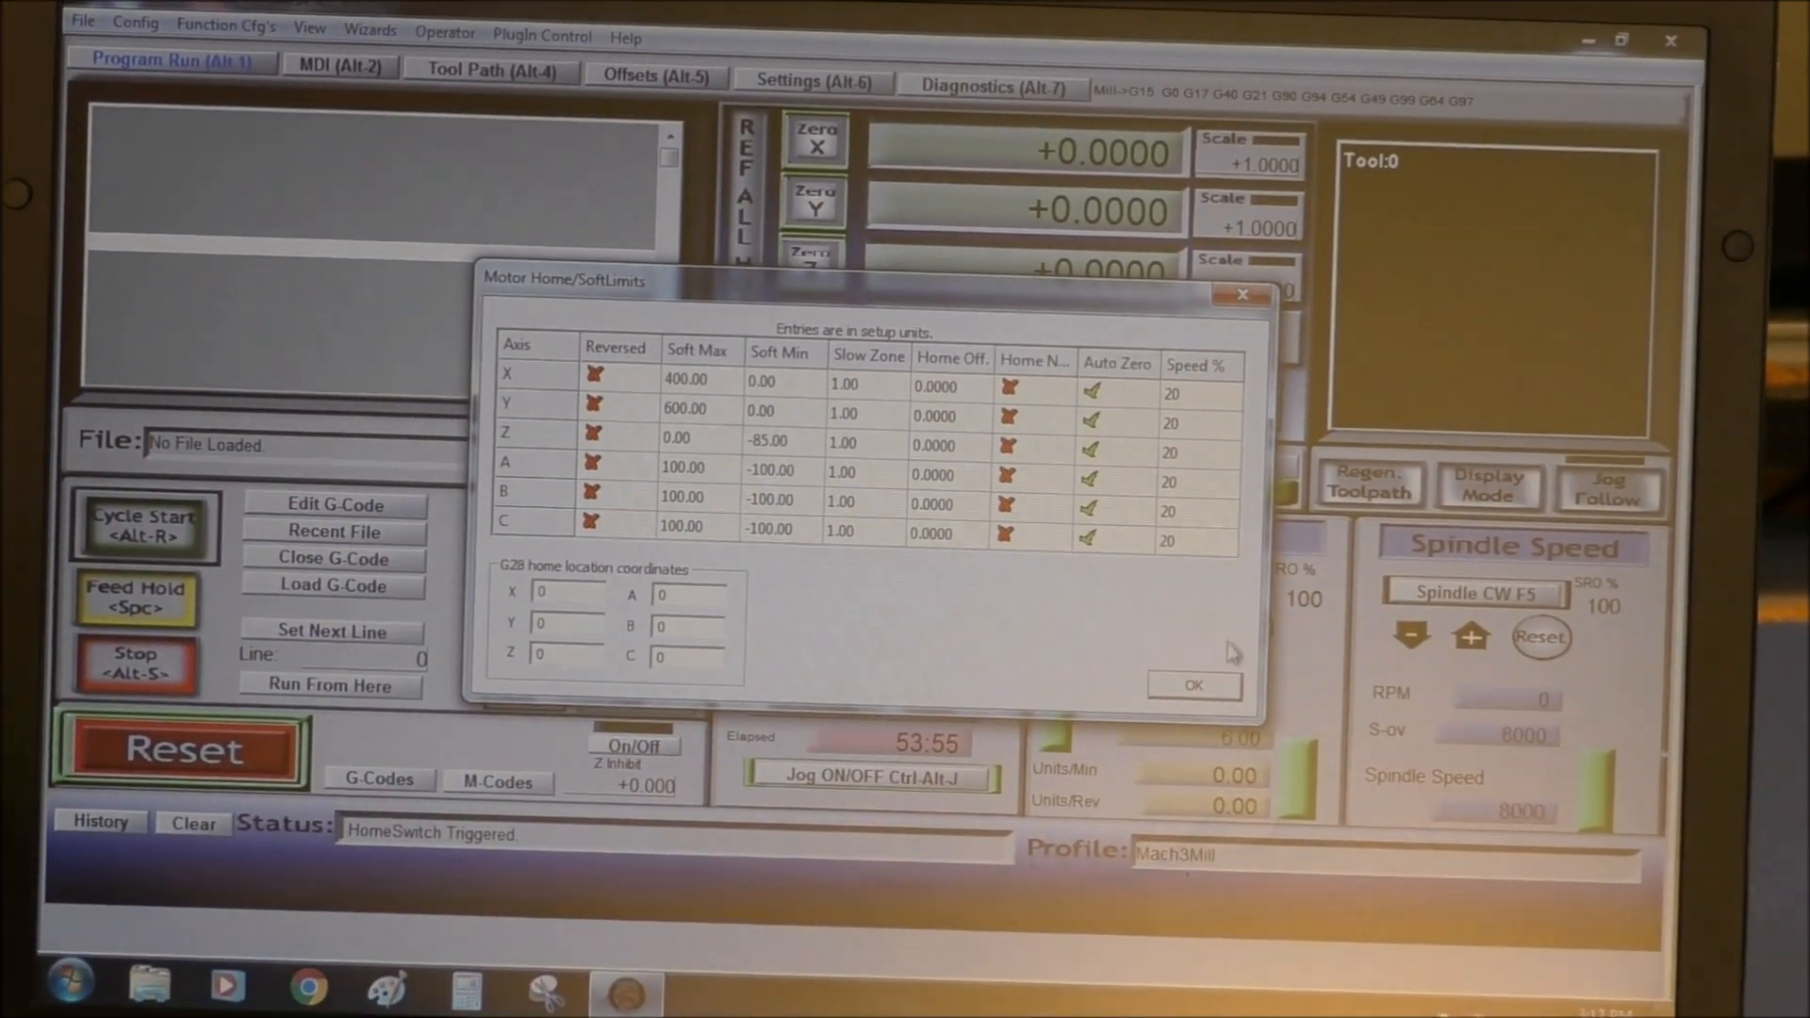
pyautogui.click(1194, 684)
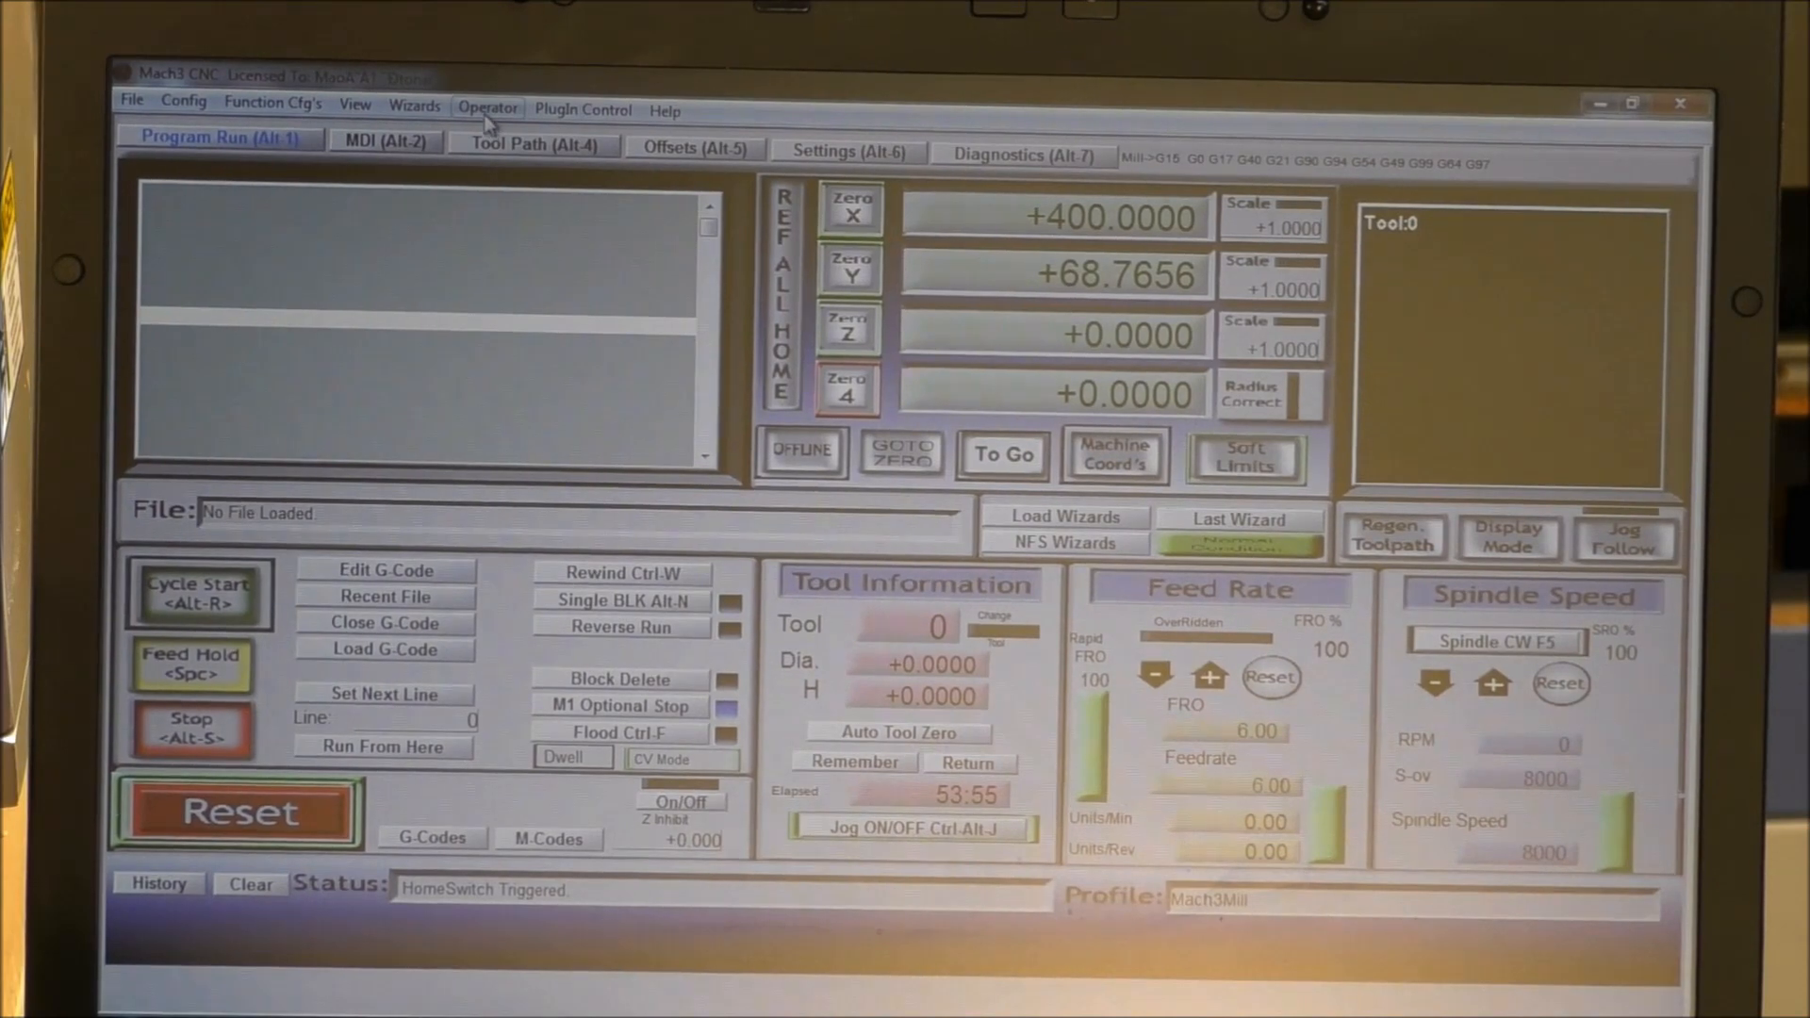
# With the machine at X 400, Y 68.7656, open the Operator menu
pyautogui.click(488, 109)
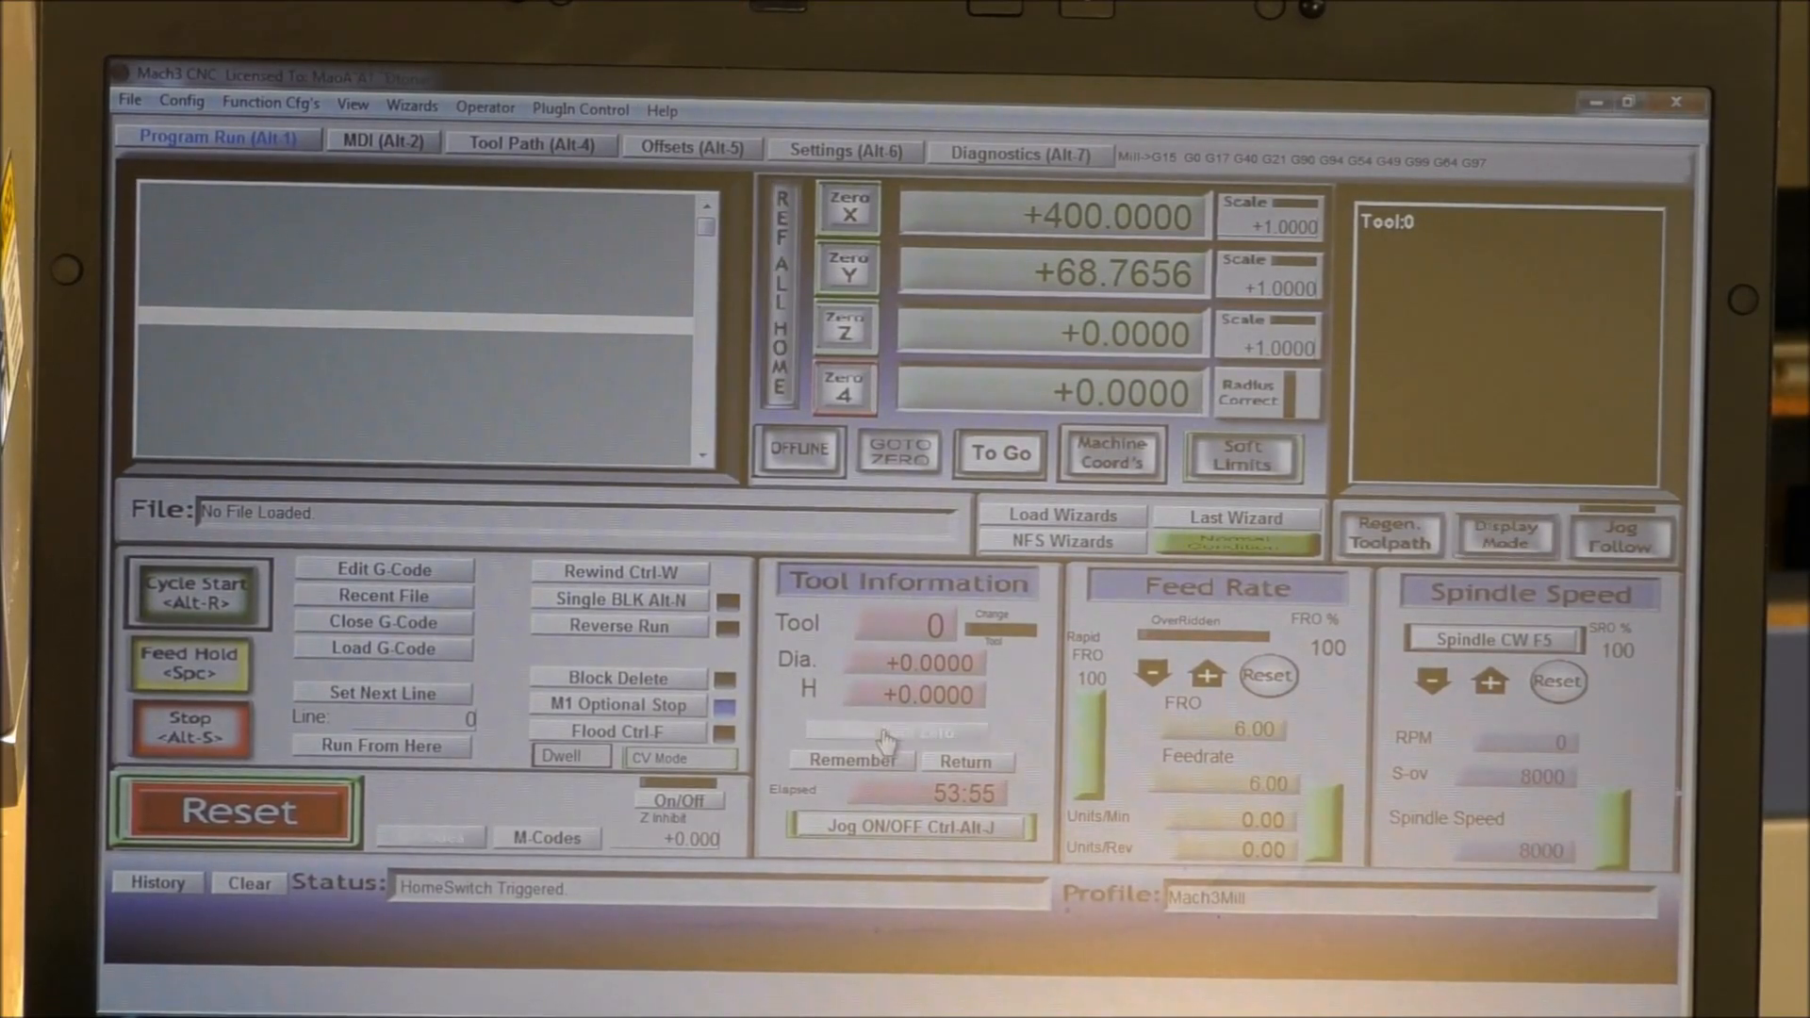
# Open the Auto Tool Zero button's probe script, review it, and close the editor
pyautogui.click(889, 726)
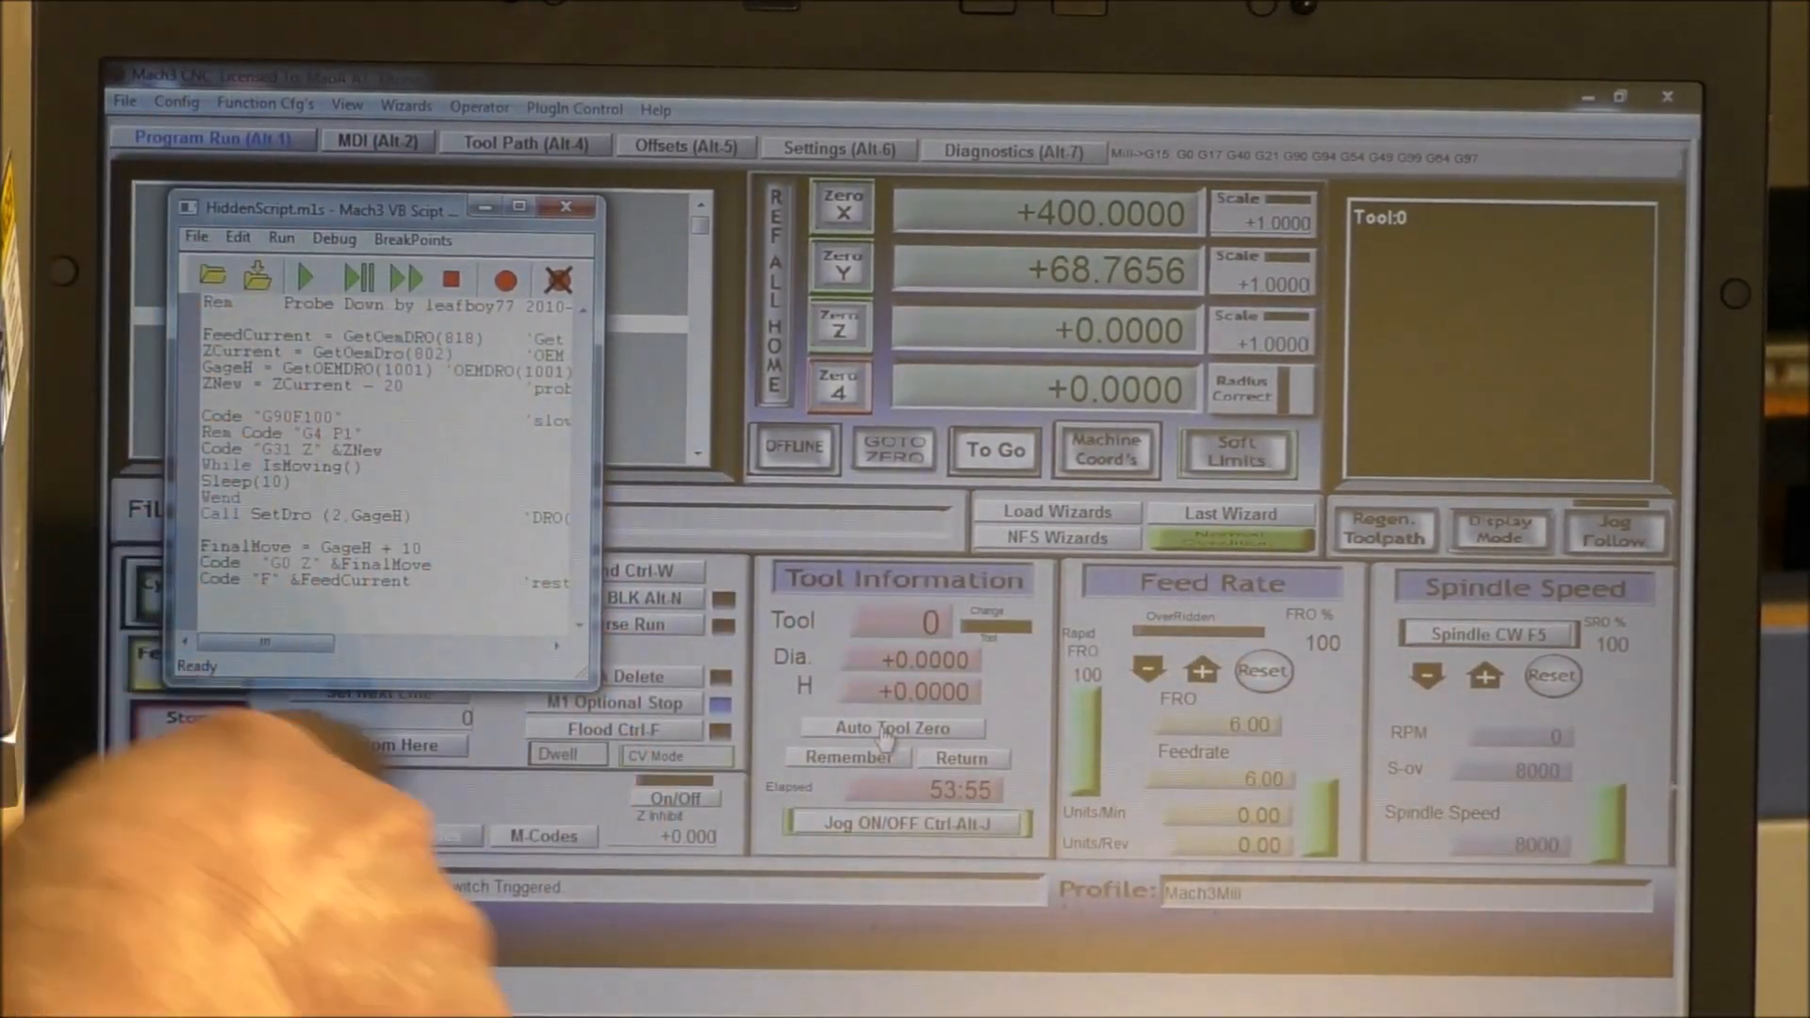
pyautogui.click(231, 808)
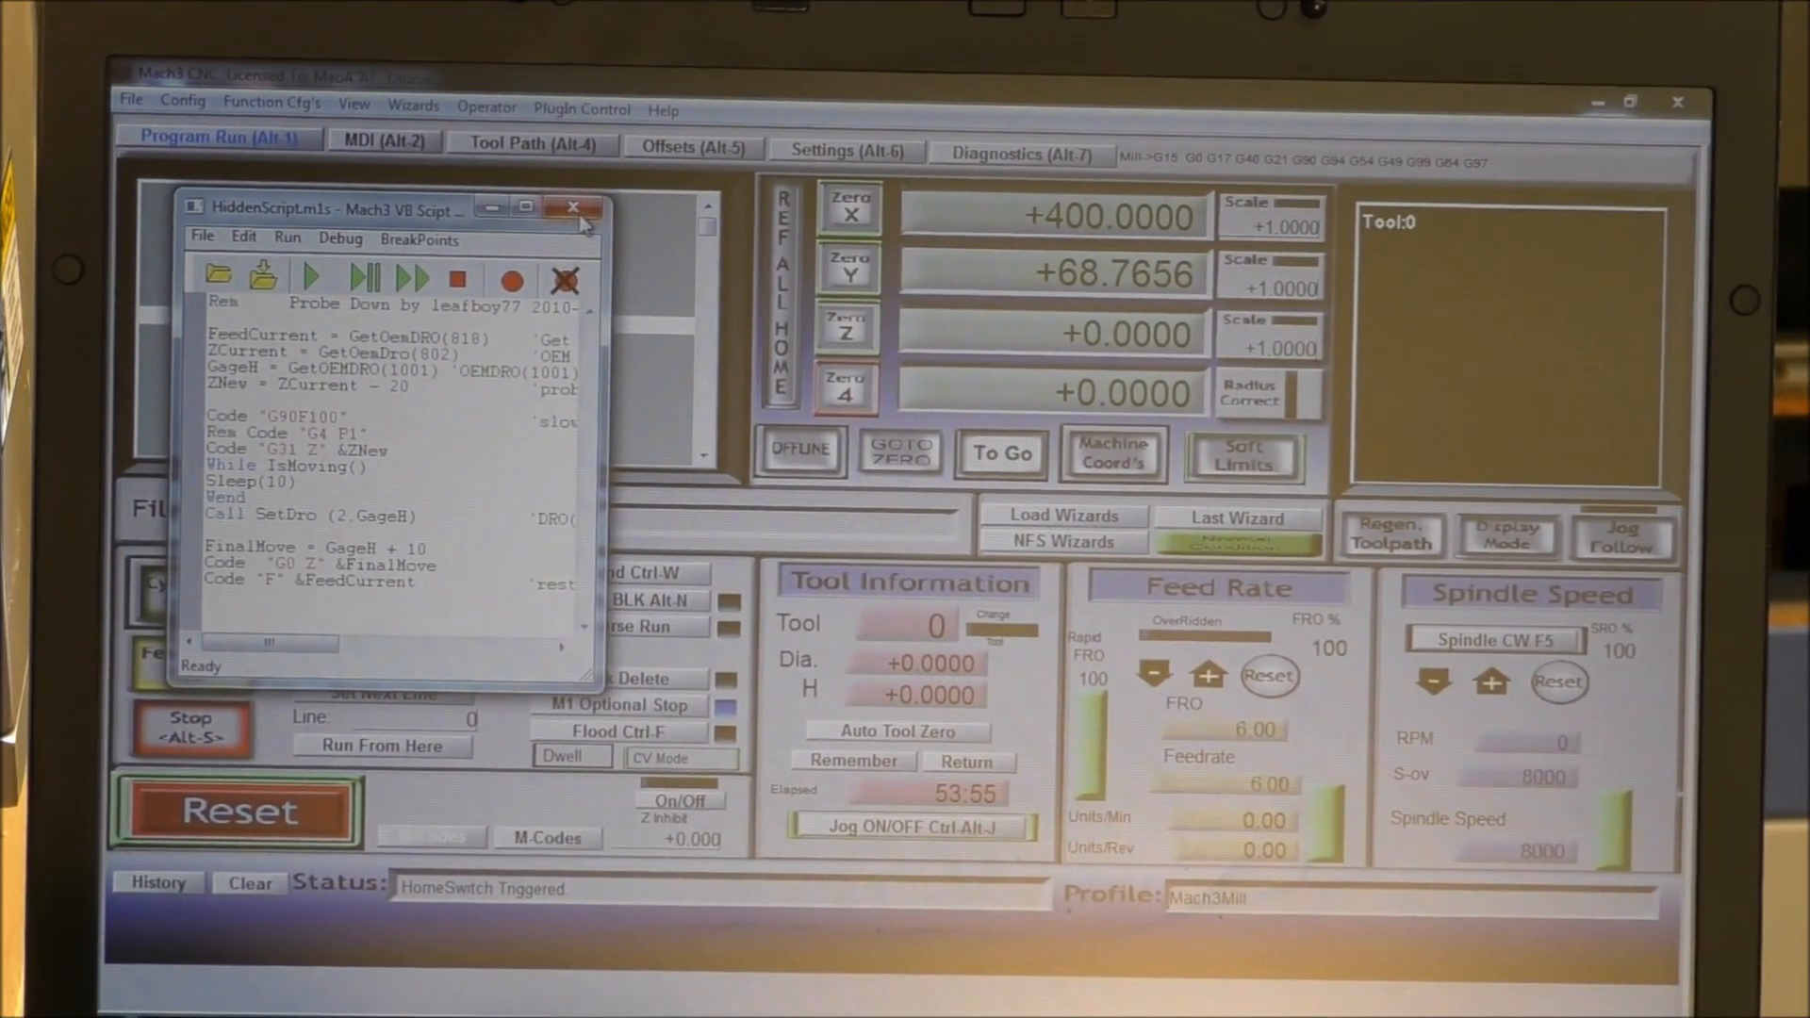
pyautogui.click(572, 208)
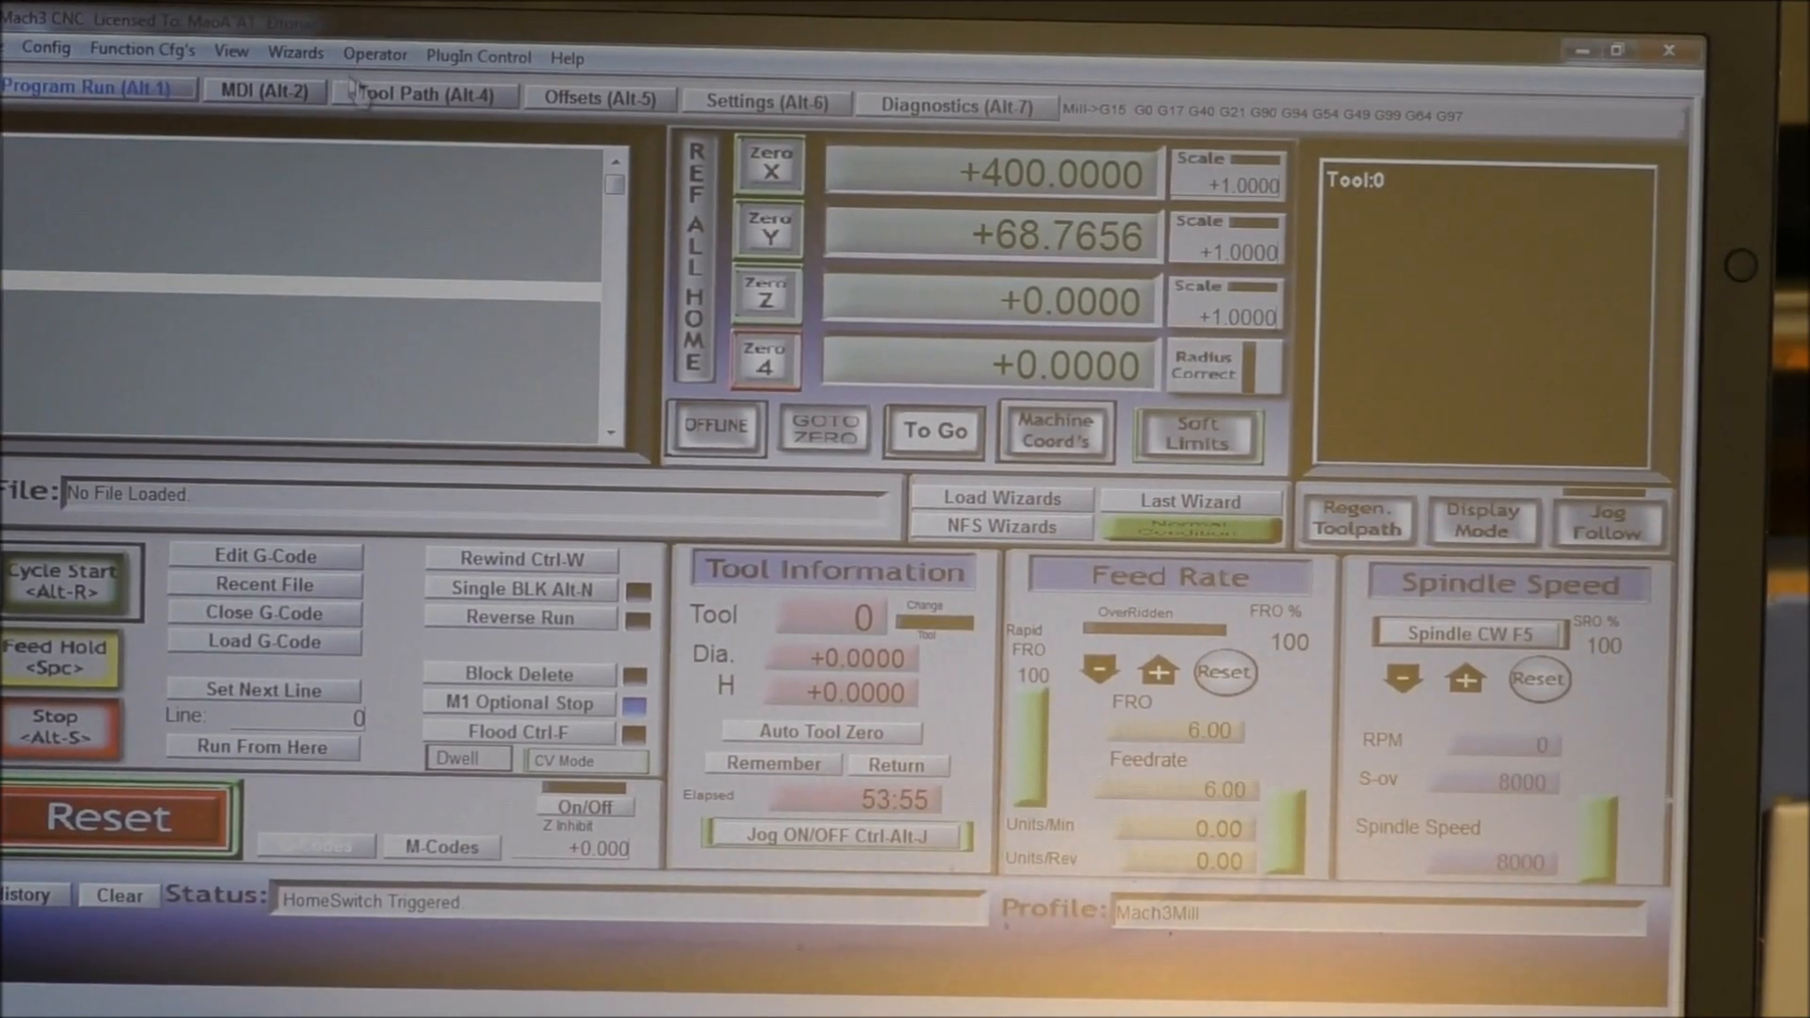
pyautogui.moveTo(575, 121)
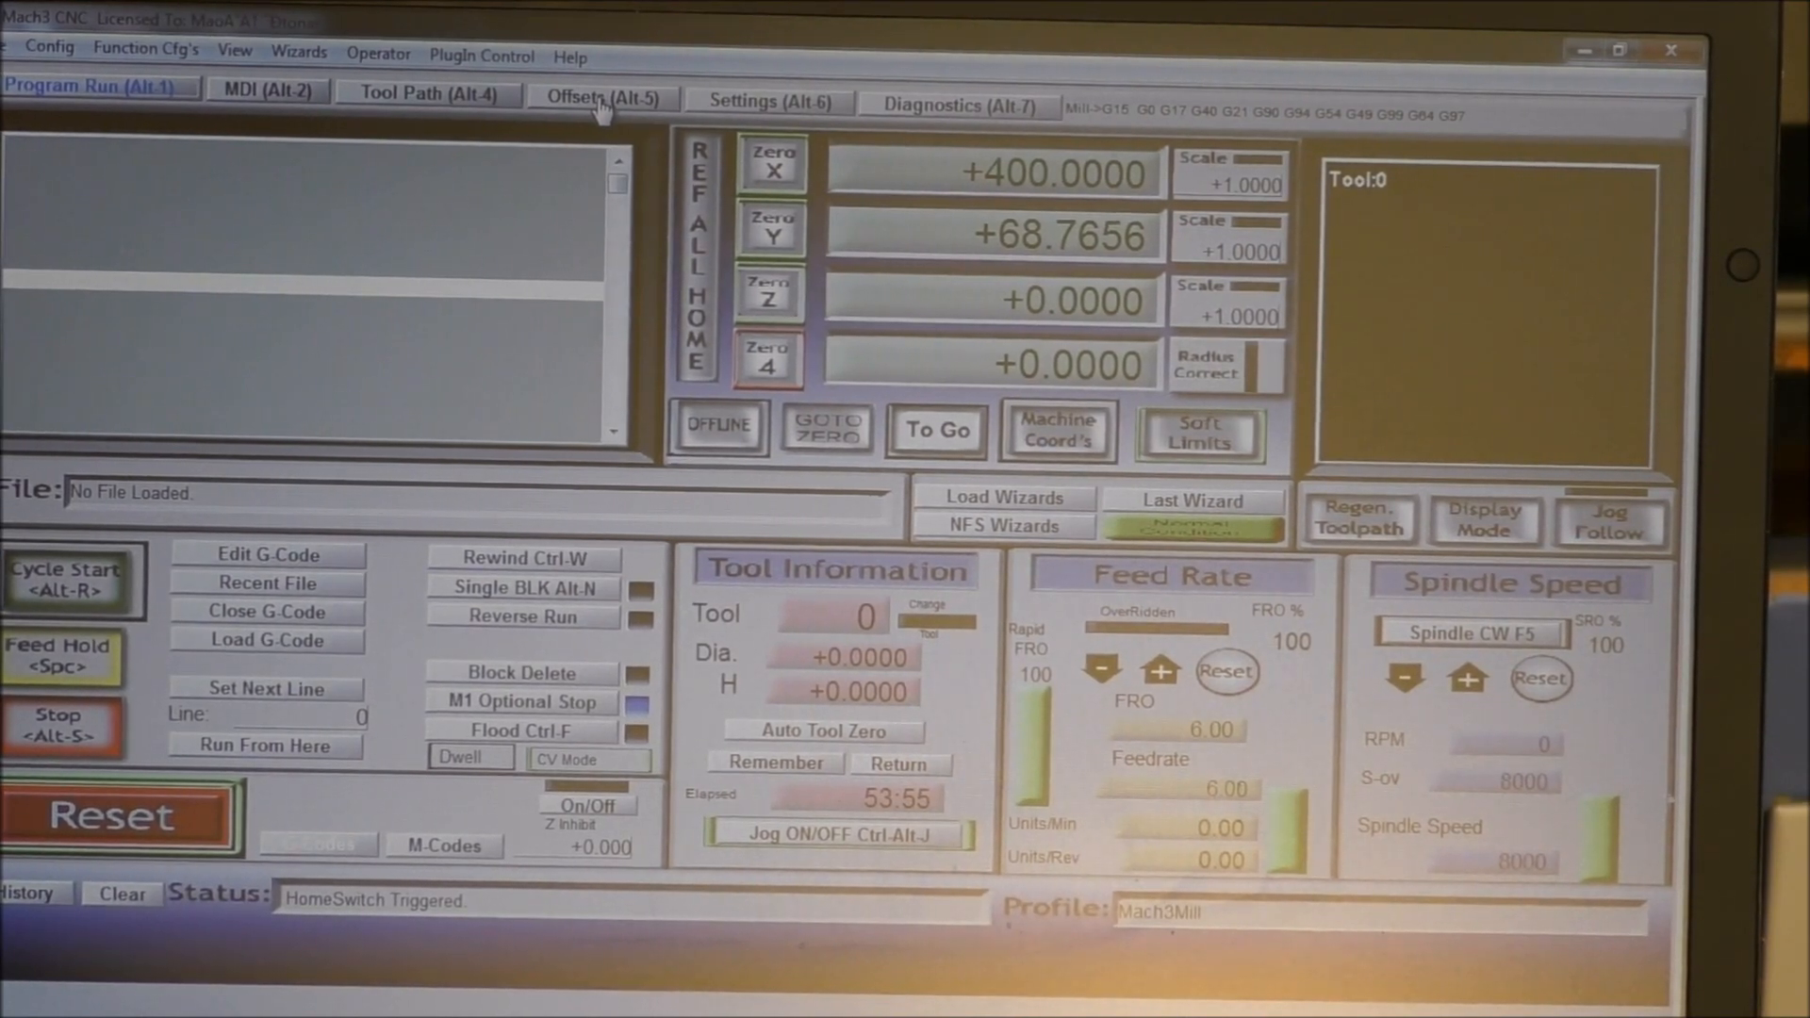
# Confirm the 19.0000 gauge block height on Offsets, then return to Program Run
pyautogui.click(600, 95)
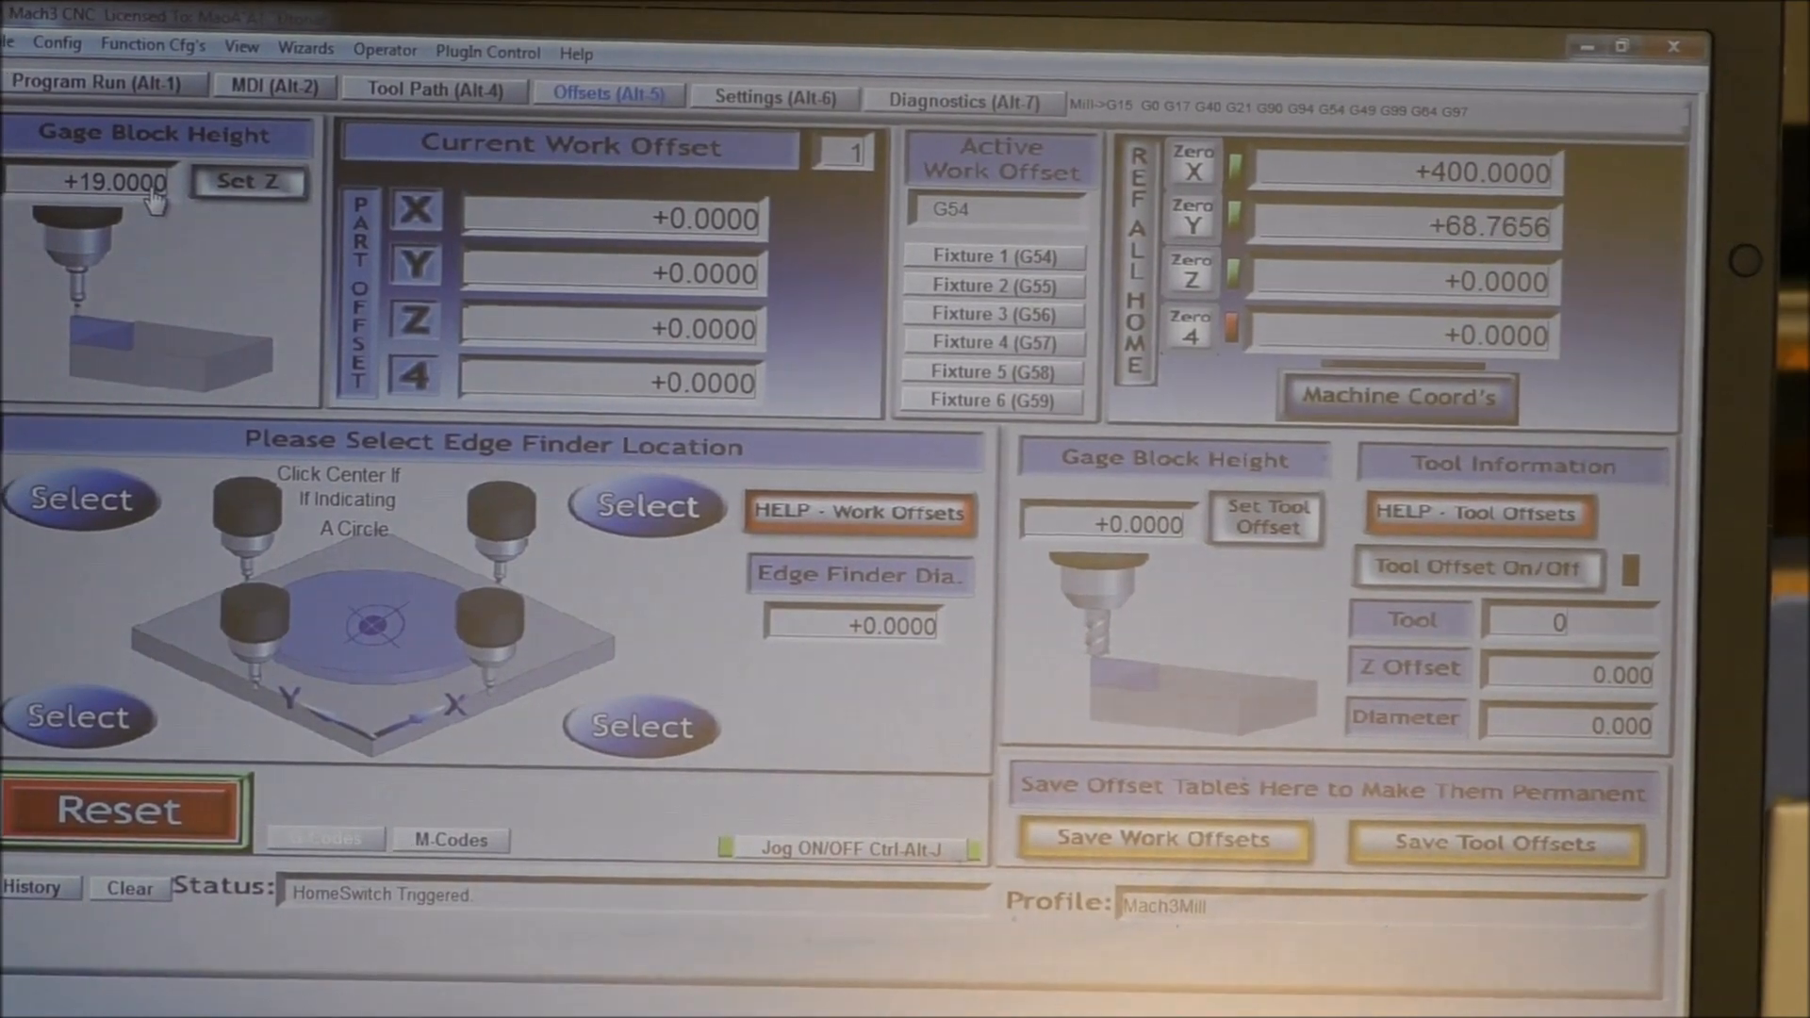
pyautogui.click(101, 83)
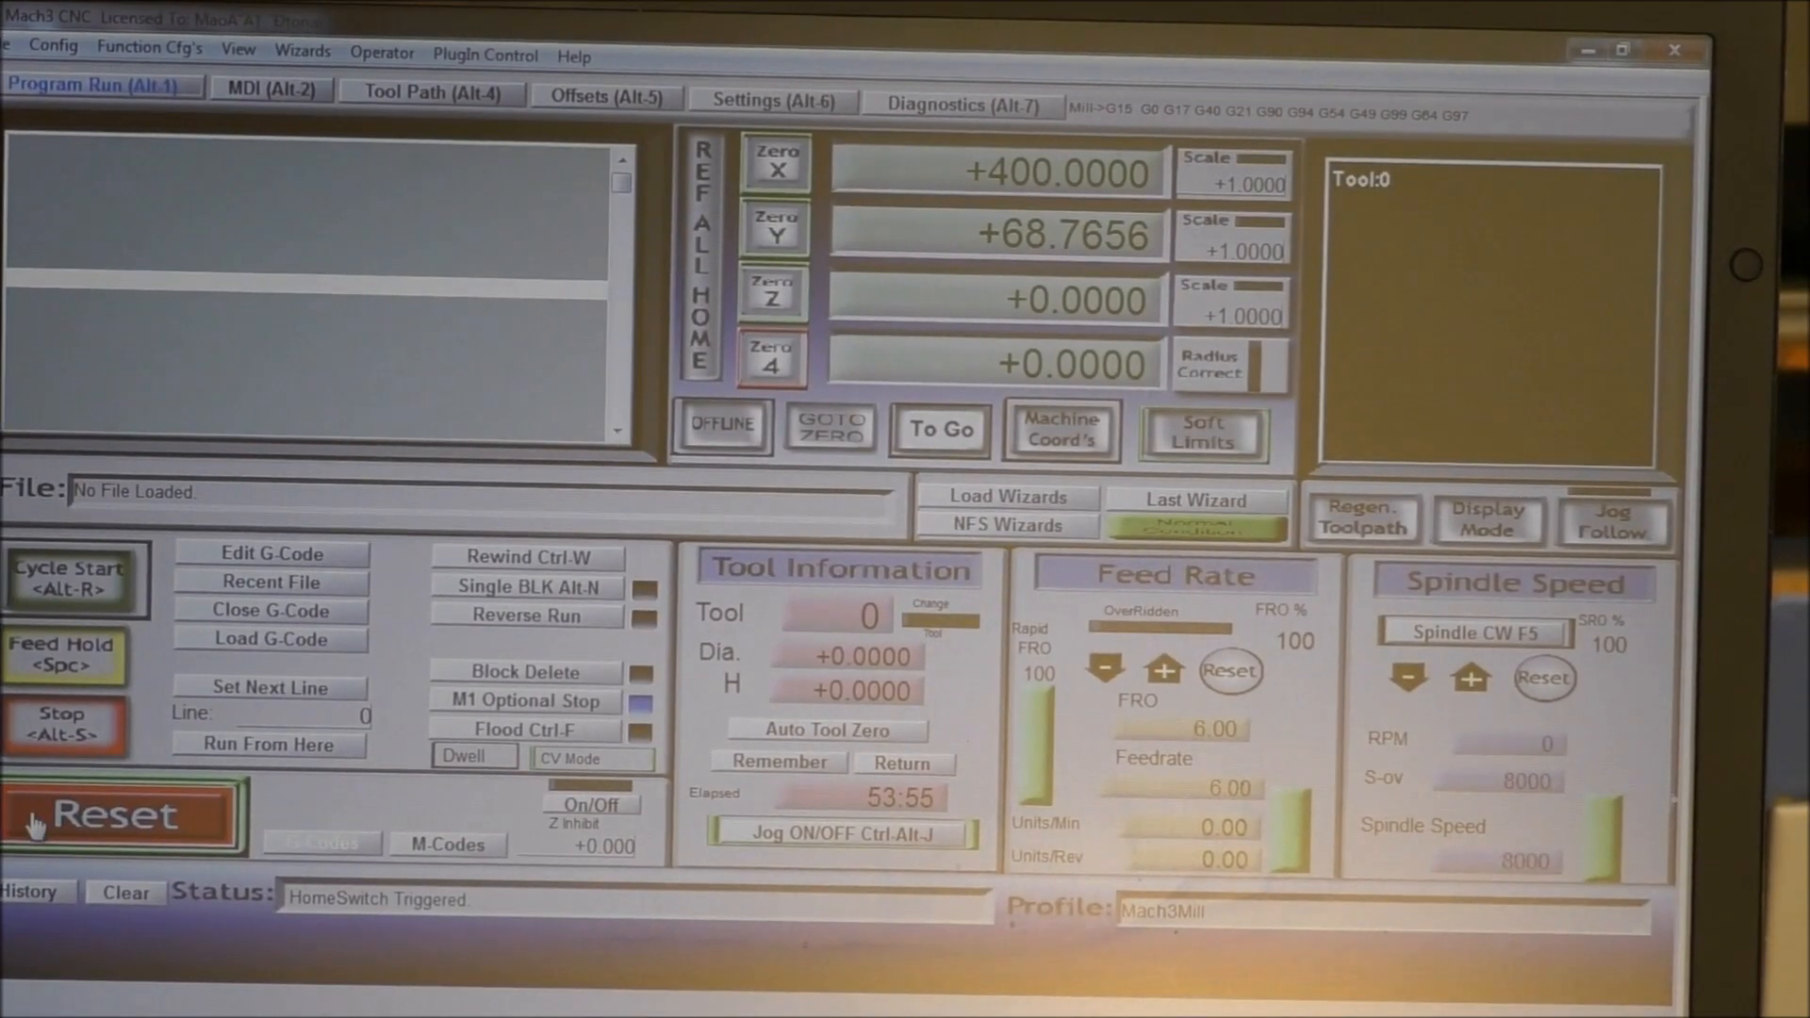
# Take the controller out of reset from the Program Run screen
pyautogui.click(125, 814)
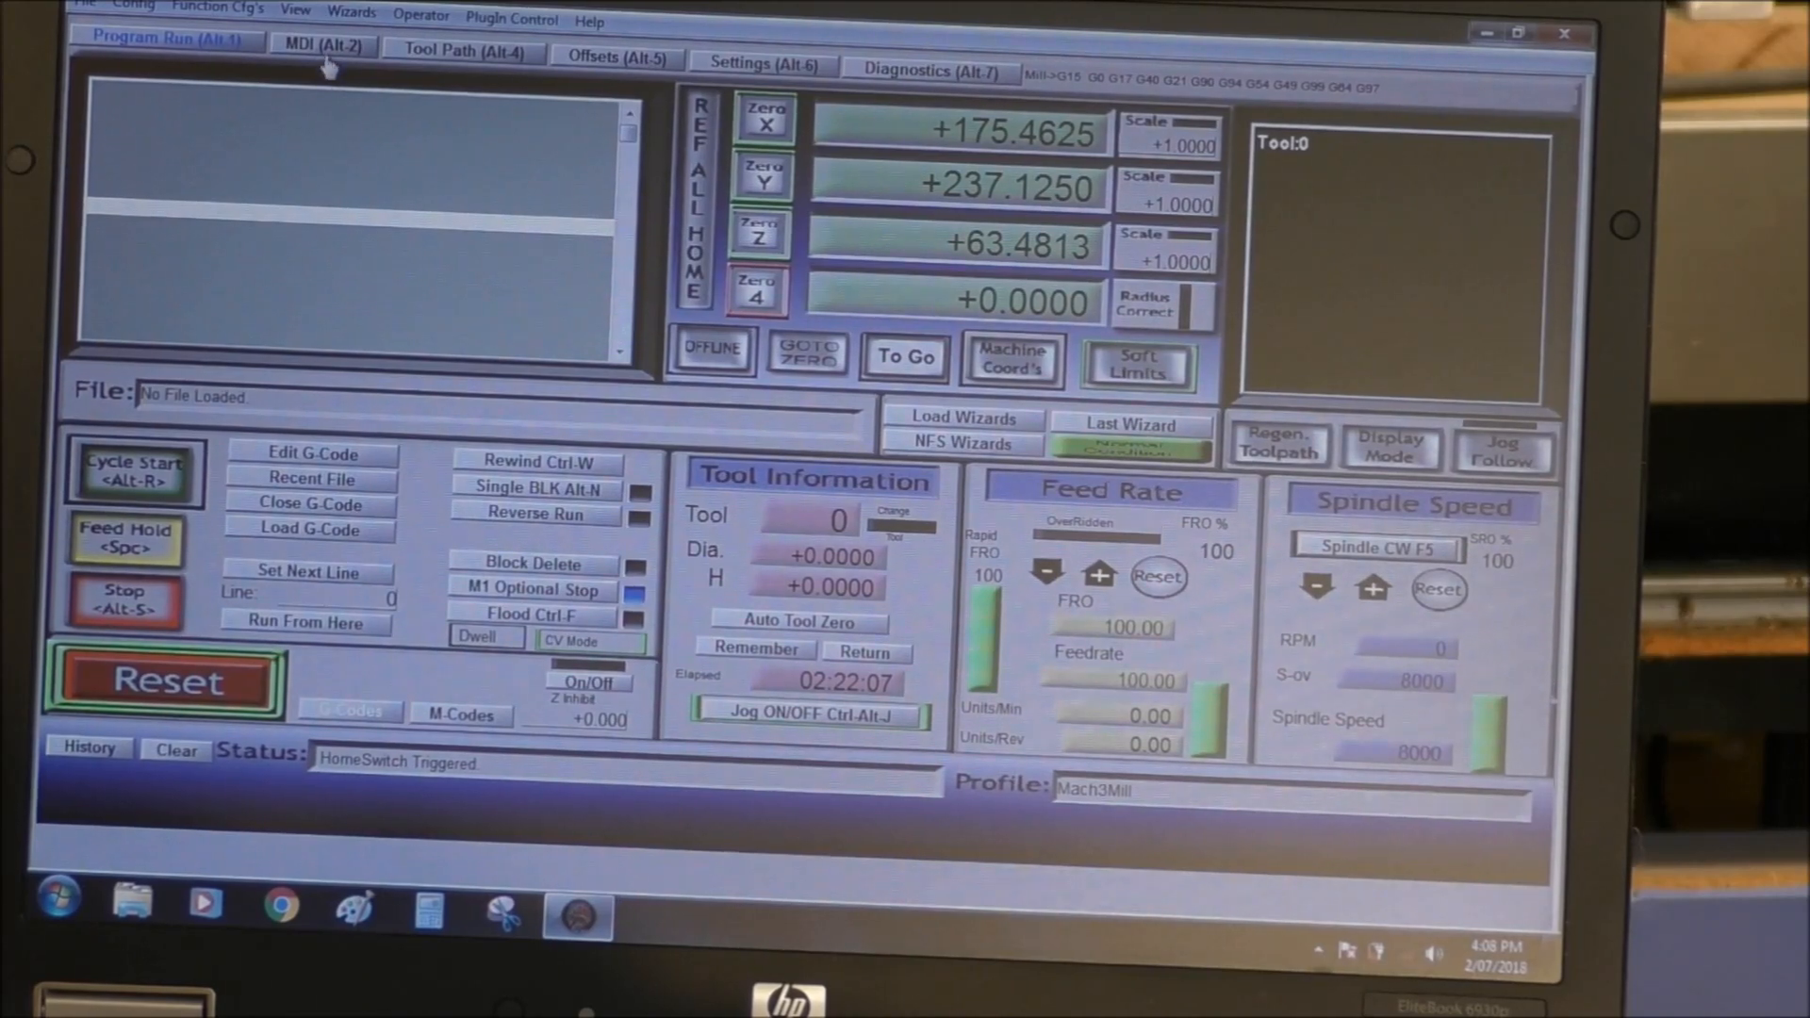
# Enter the S10000 spindle speed command in MDI and return to Program Run
pyautogui.click(320, 46)
pyautogui.write('S')
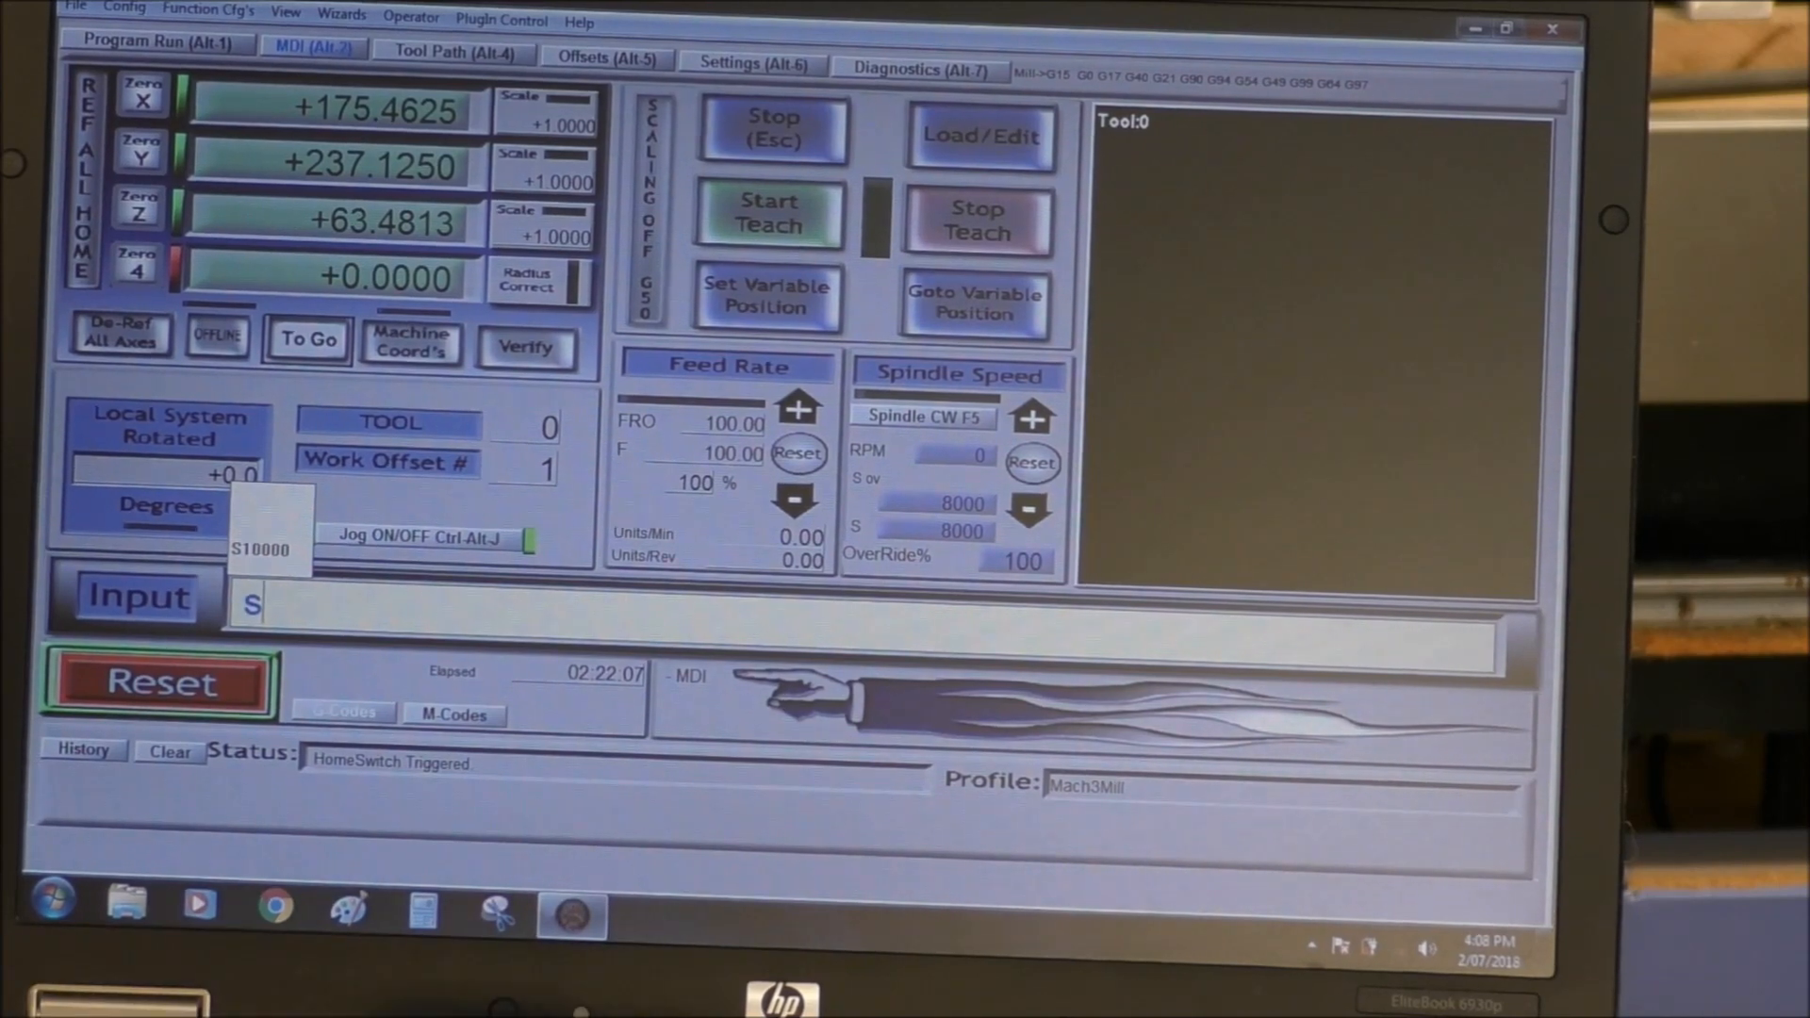
pyautogui.write('1')
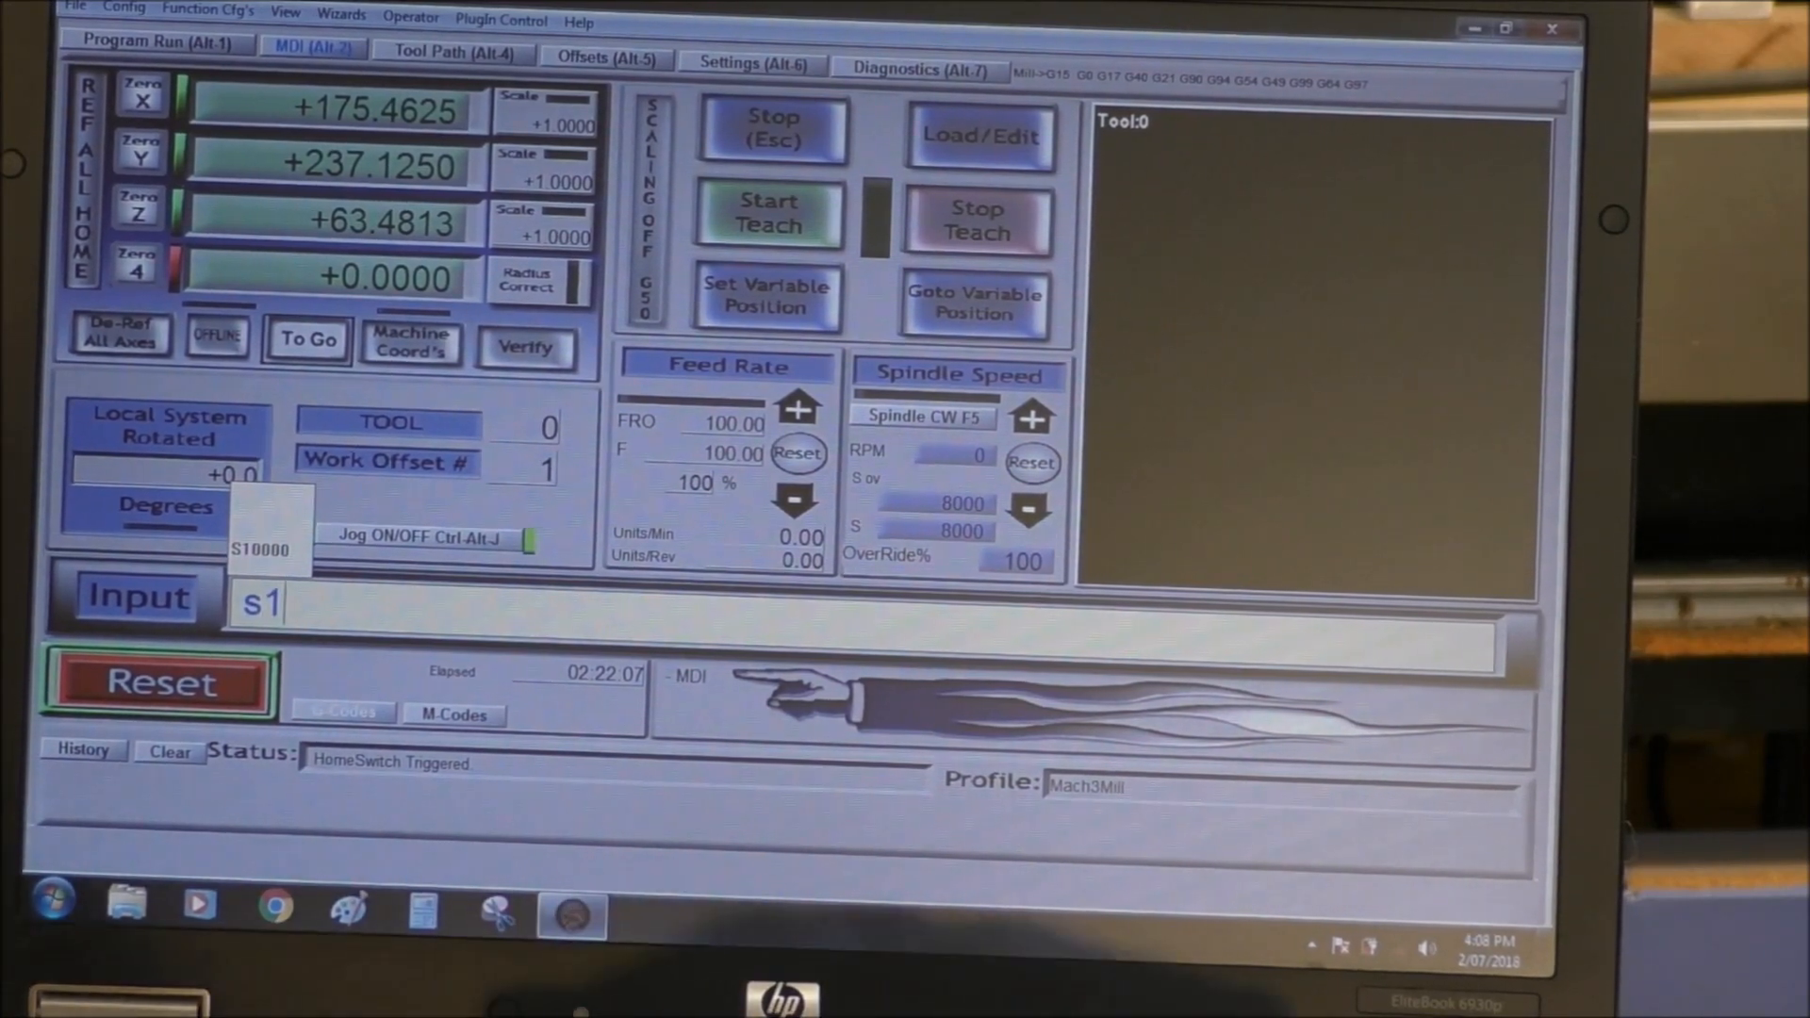
pyautogui.write('000')
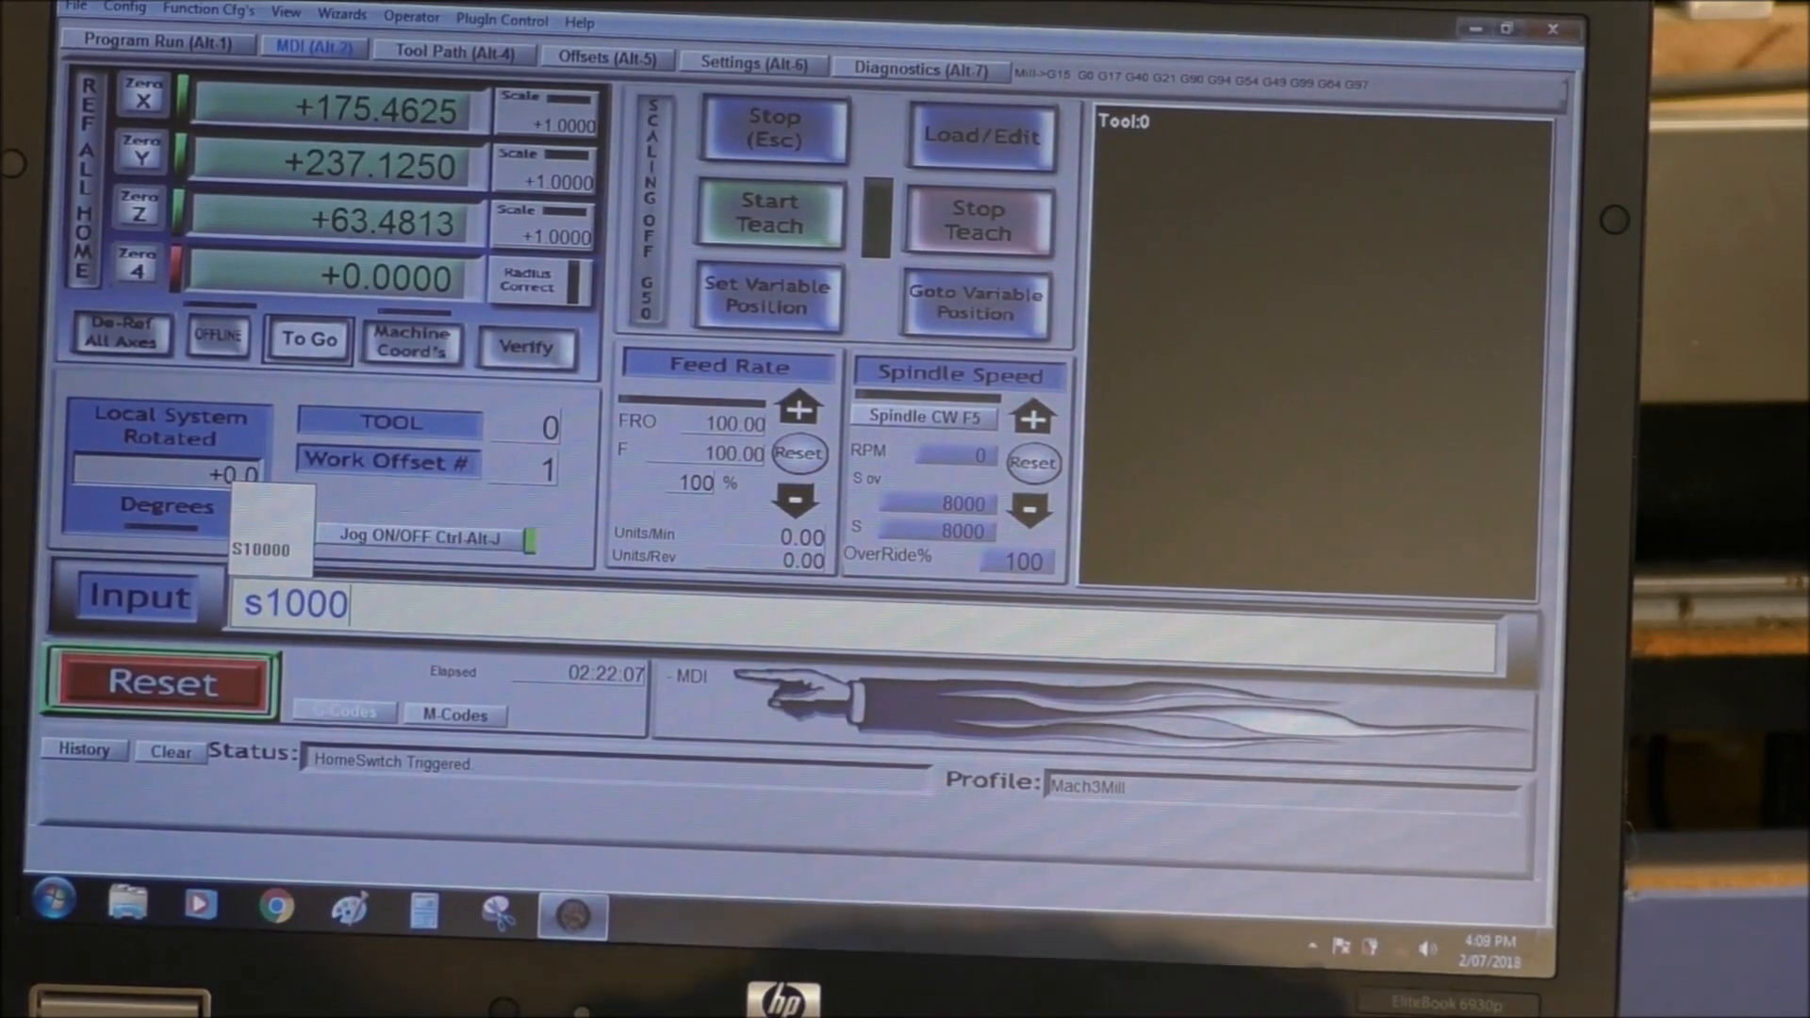
pyautogui.write('0')
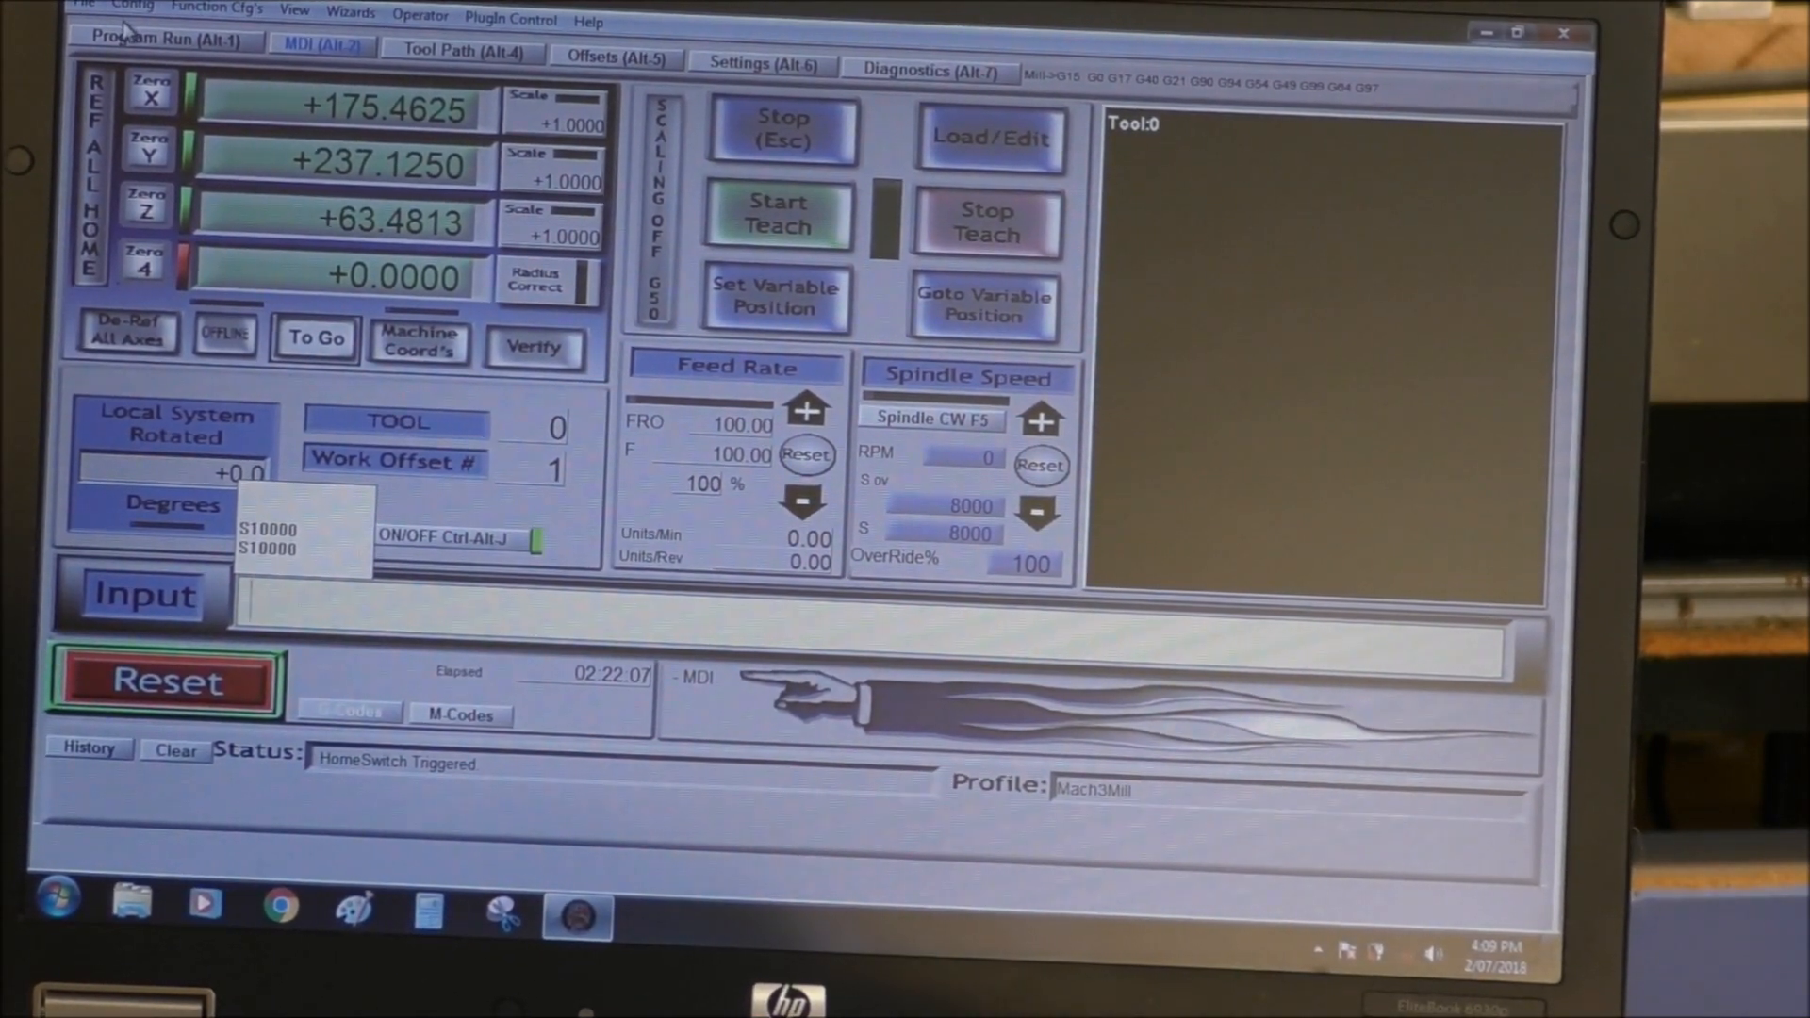
pyautogui.click(161, 38)
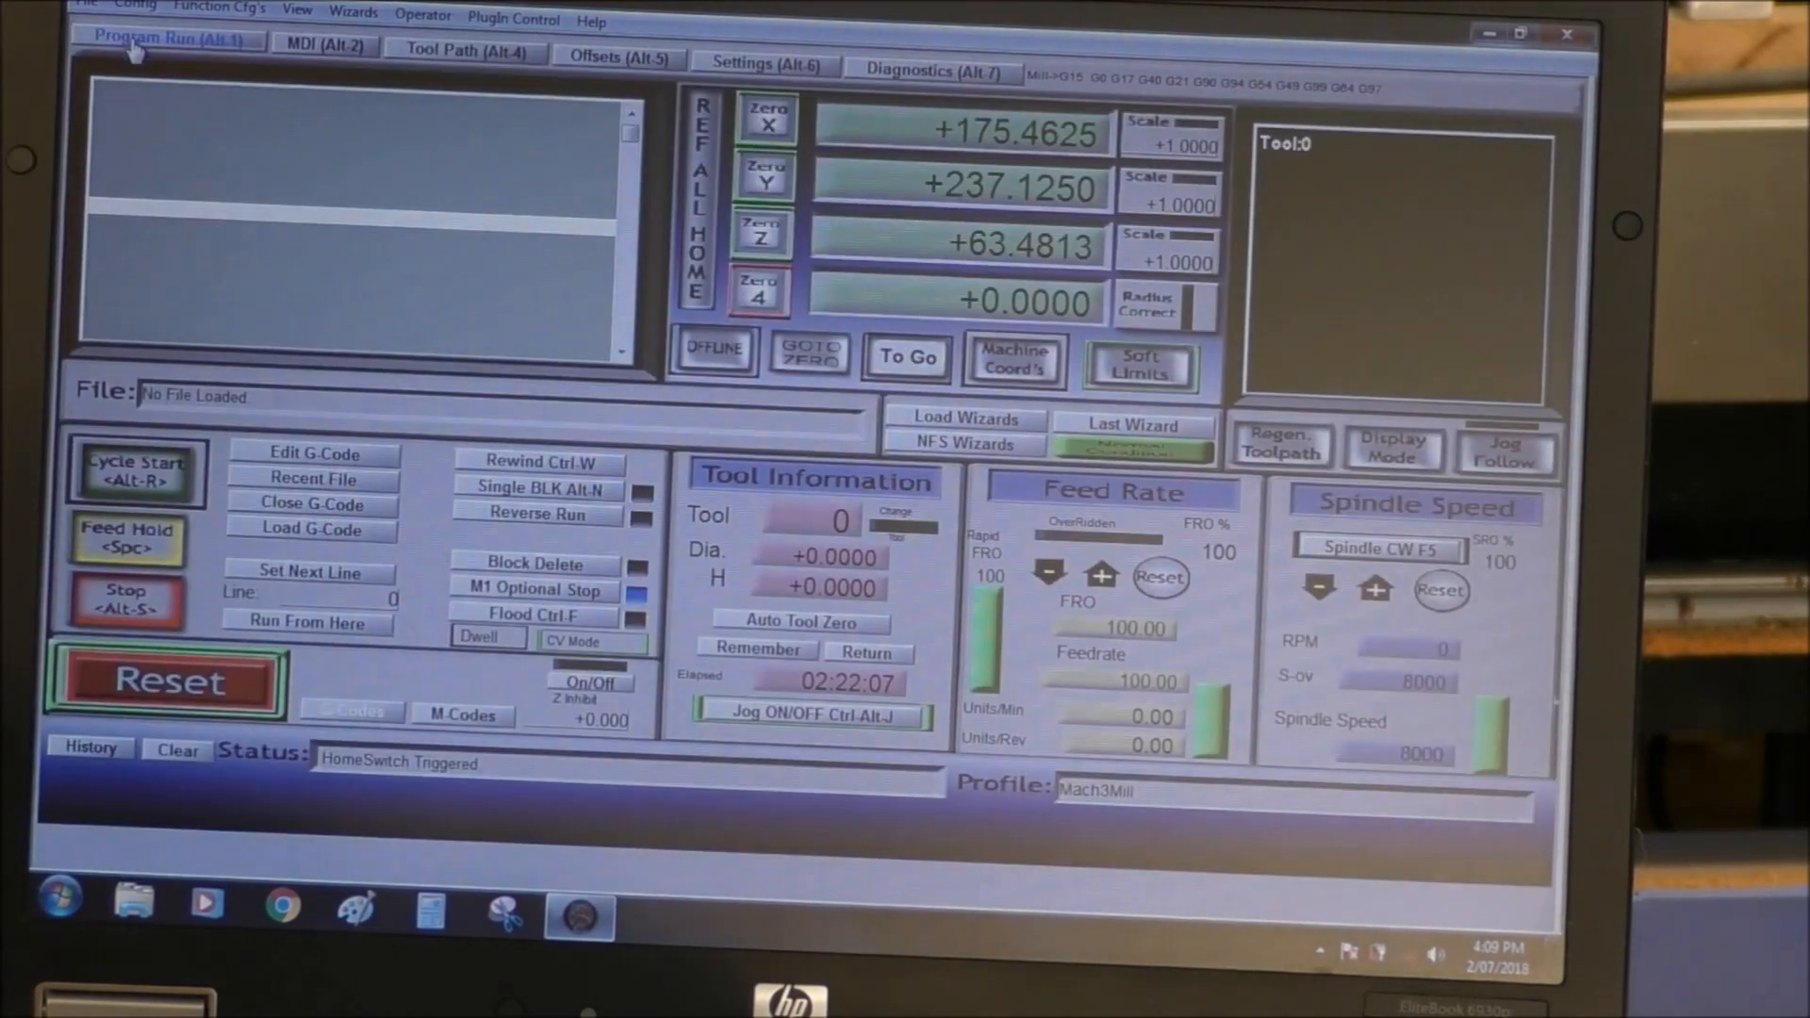